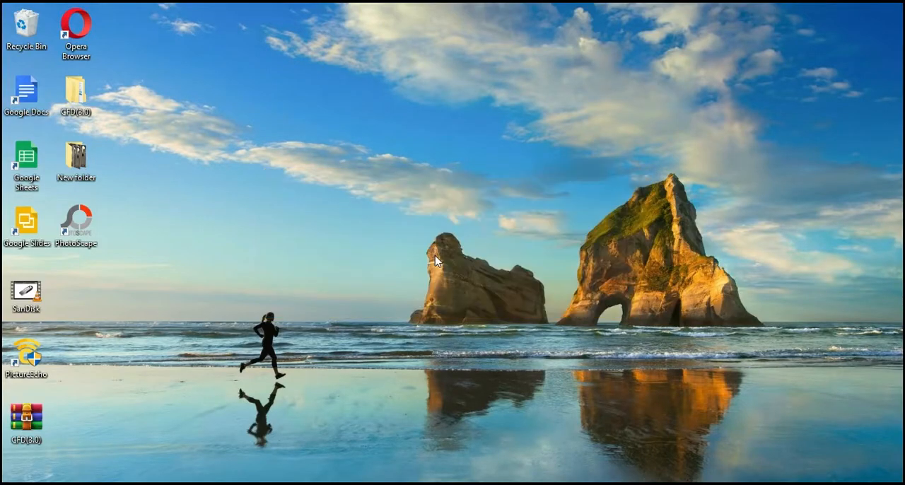
Launch PictureEcho from its desktop shortcut.
{"action": "double_click", "coordinate": [27, 355]}
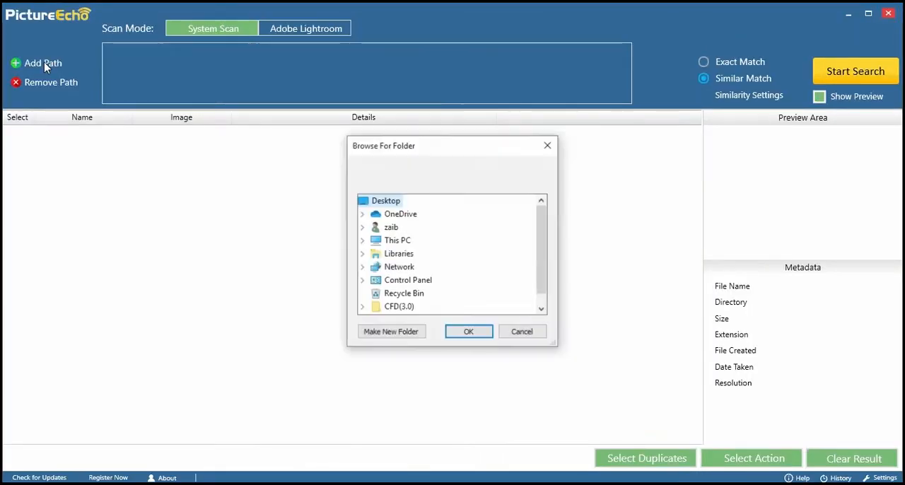
Add drive My Work (G:) as the scan path and run an exact-match duplicate search.
{"action": "left_click", "coordinate": [363, 240]}
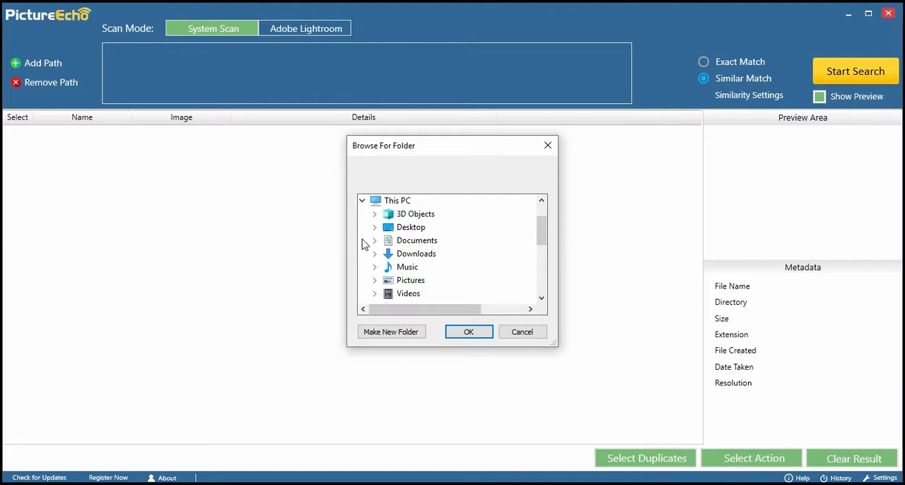
{"action": "scroll", "scroll_direction": "down", "scroll_amount": 3}
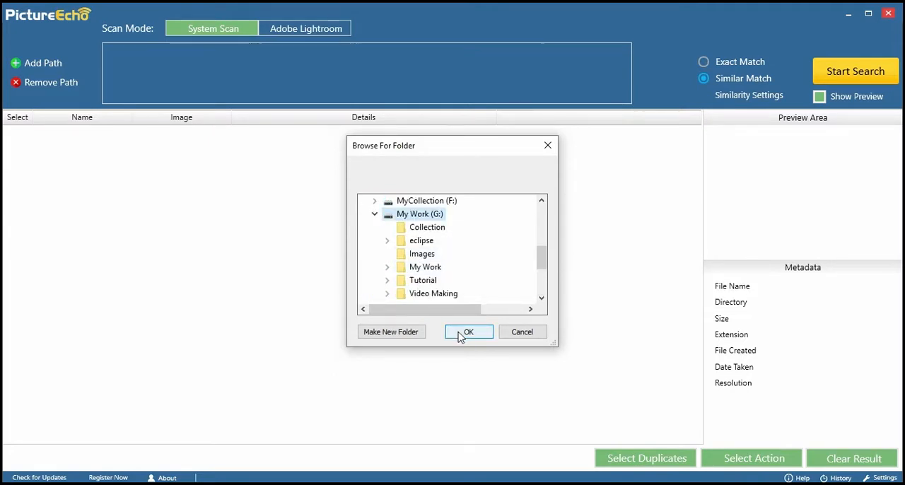
{"action": "left_click", "coordinate": [468, 331]}
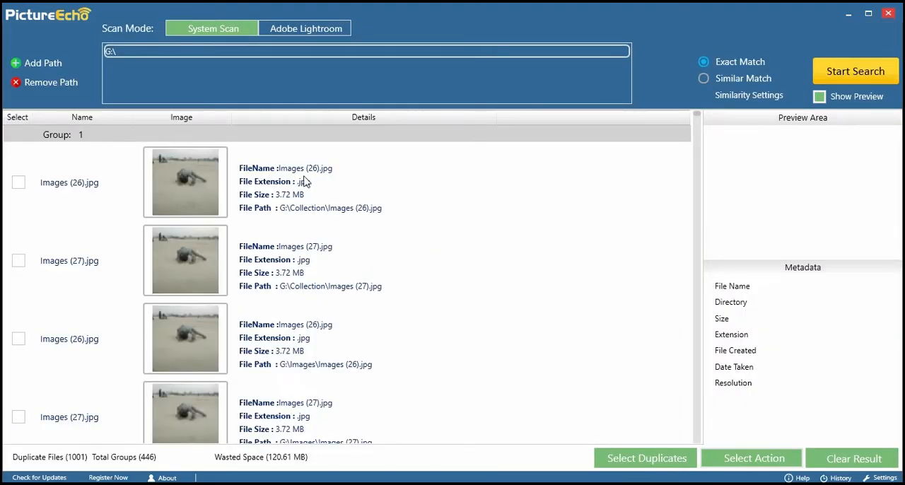
Preview the duplicate IMG_20190428_182903.jpg portrait and bring up the Select Duplicates options.
{"action": "left_click", "coordinate": [186, 182]}
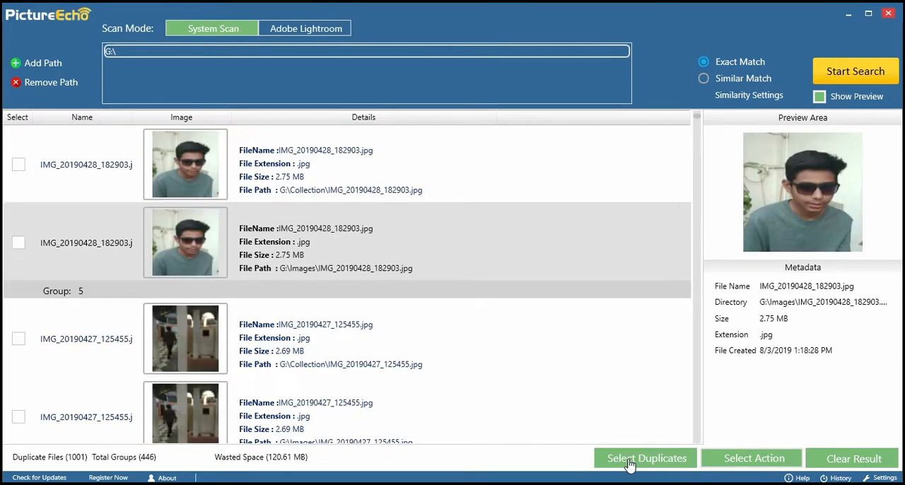
{"action": "left_click", "coordinate": [645, 458]}
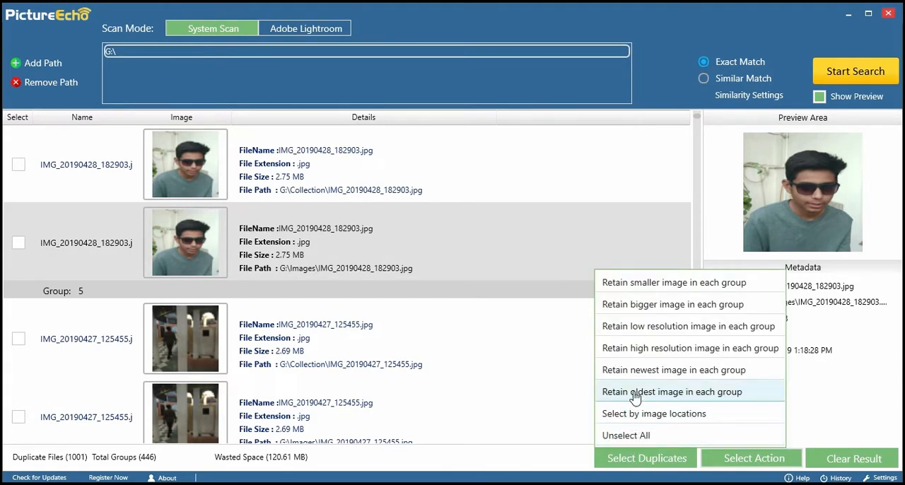
{"action": "mouse_move", "coordinate": [638, 300]}
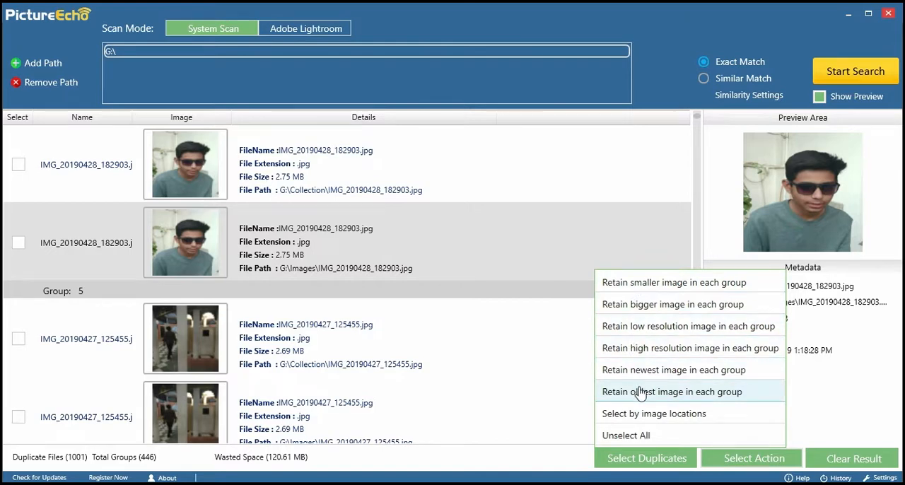
Auto-mark duplicates using 'Retain oldest image in each group'.
{"action": "left_click", "coordinate": [678, 391]}
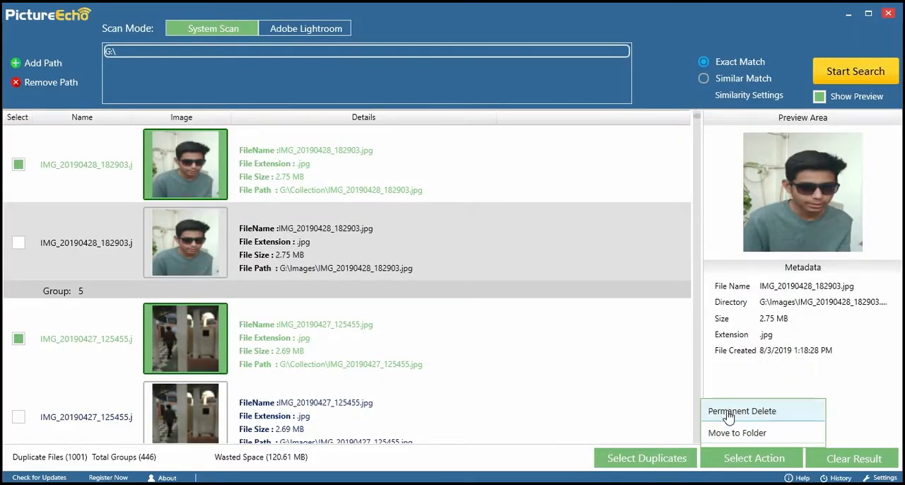
Choose Permanent Delete for the marked duplicates and confirm both prompts with Yes.
{"action": "left_click", "coordinate": [741, 410]}
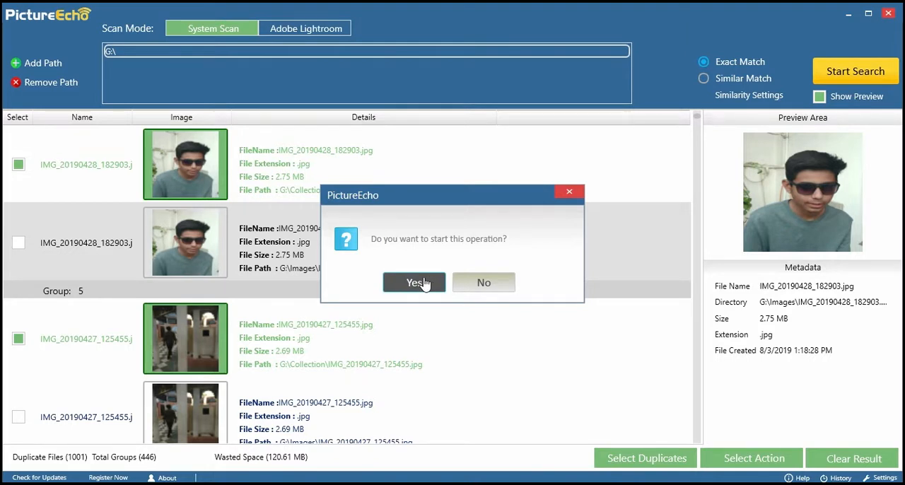
{"action": "left_click", "coordinate": [414, 283]}
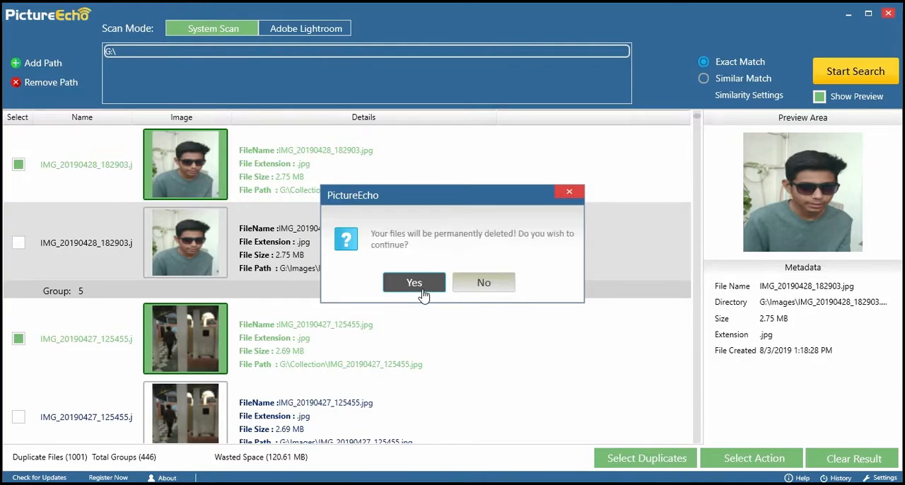
{"action": "left_click", "coordinate": [413, 282]}
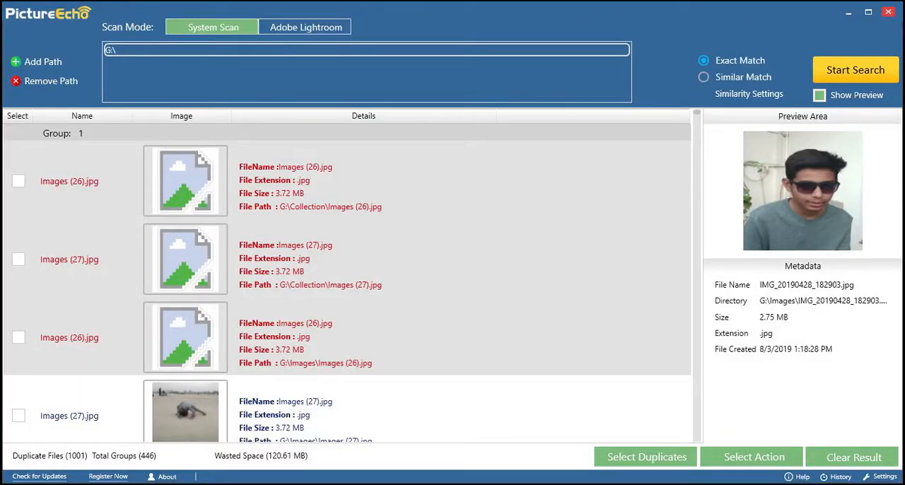